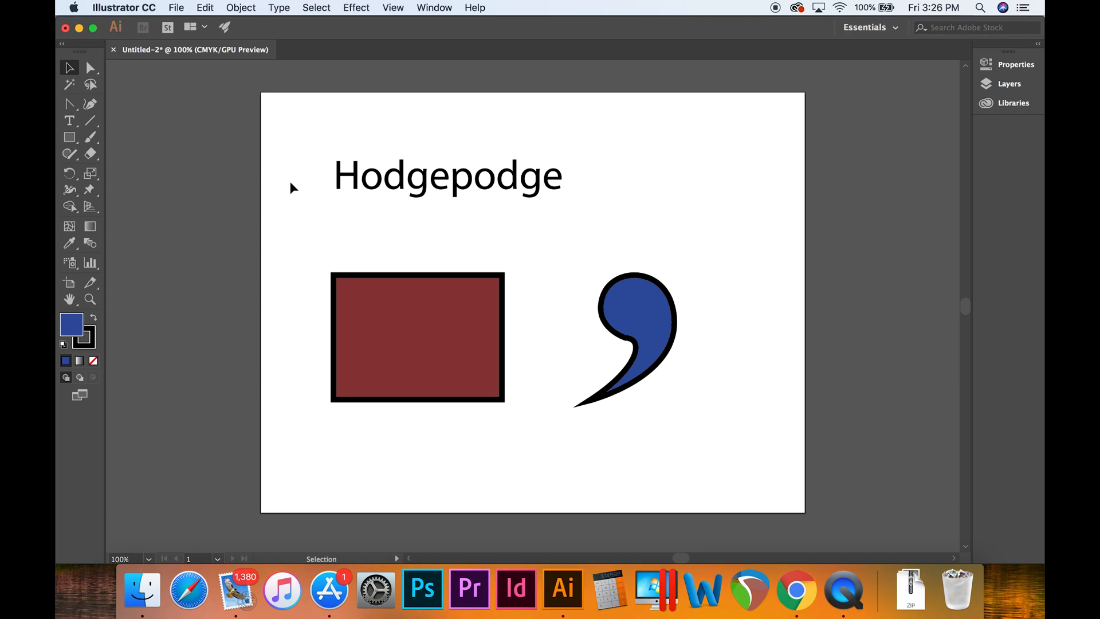
{"action": "mouse_move", "coordinate": [428, 14]}
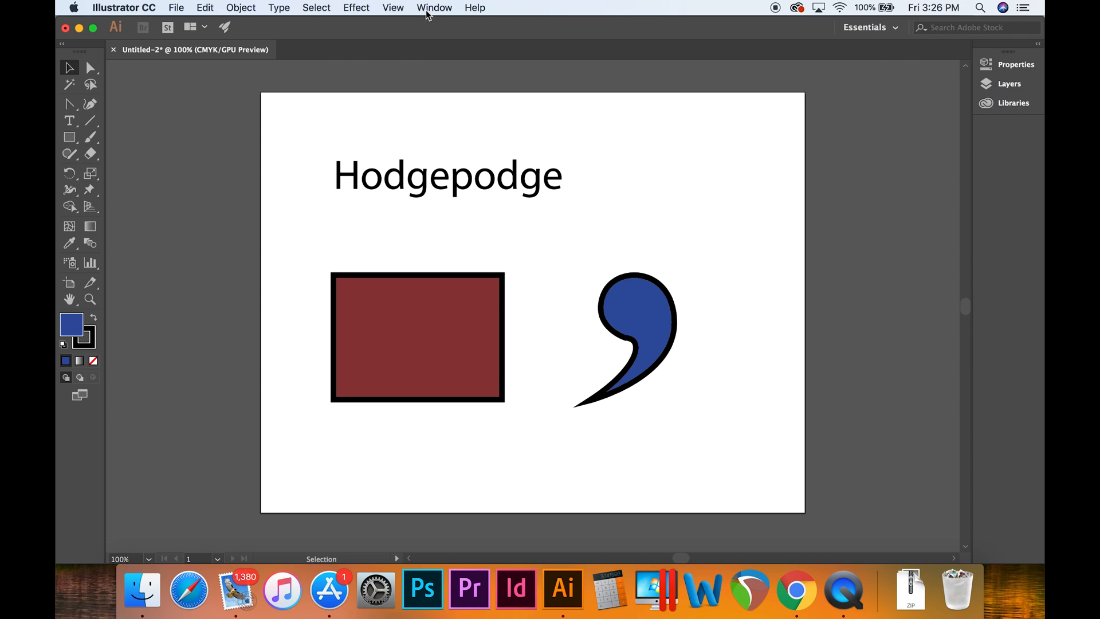
Show the Workspace submenu from the Window menu, Essentials still active.
{"action": "left_click", "coordinate": [434, 8]}
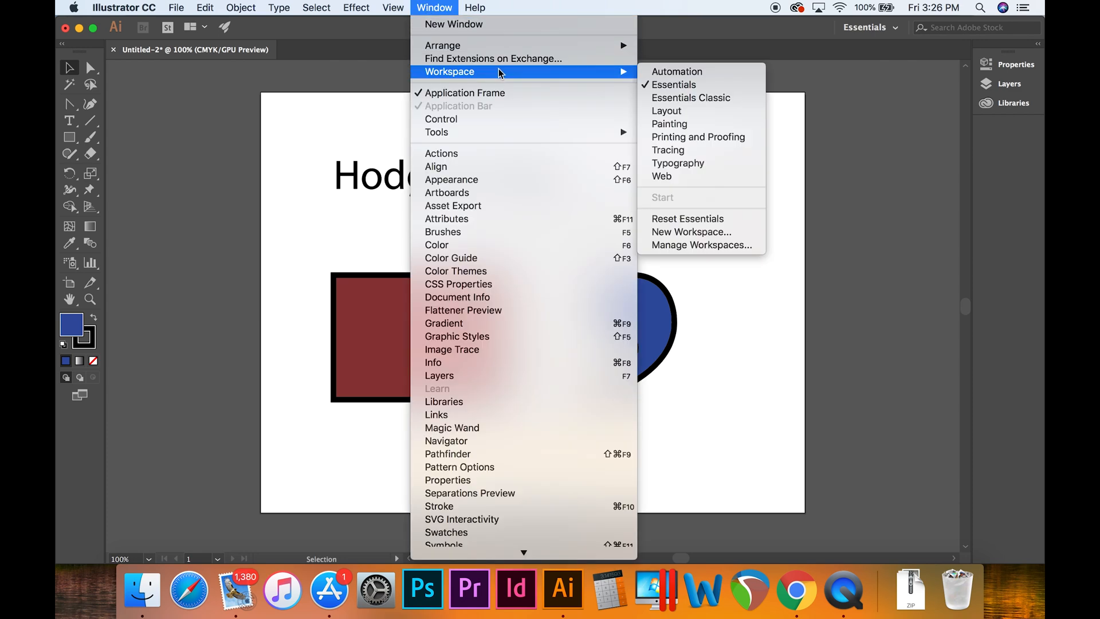
{"action": "mouse_move", "coordinate": [665, 118]}
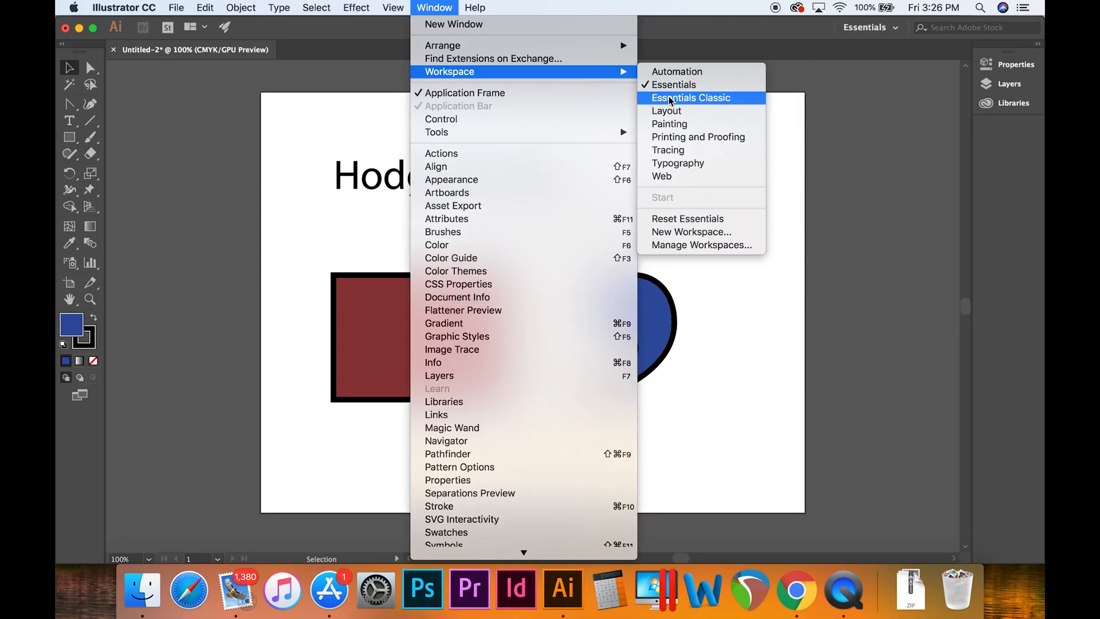
Switch to Essentials Classic and give the rectangle a blue swirl graphic style with no stroke.
{"action": "left_click", "coordinate": [689, 98]}
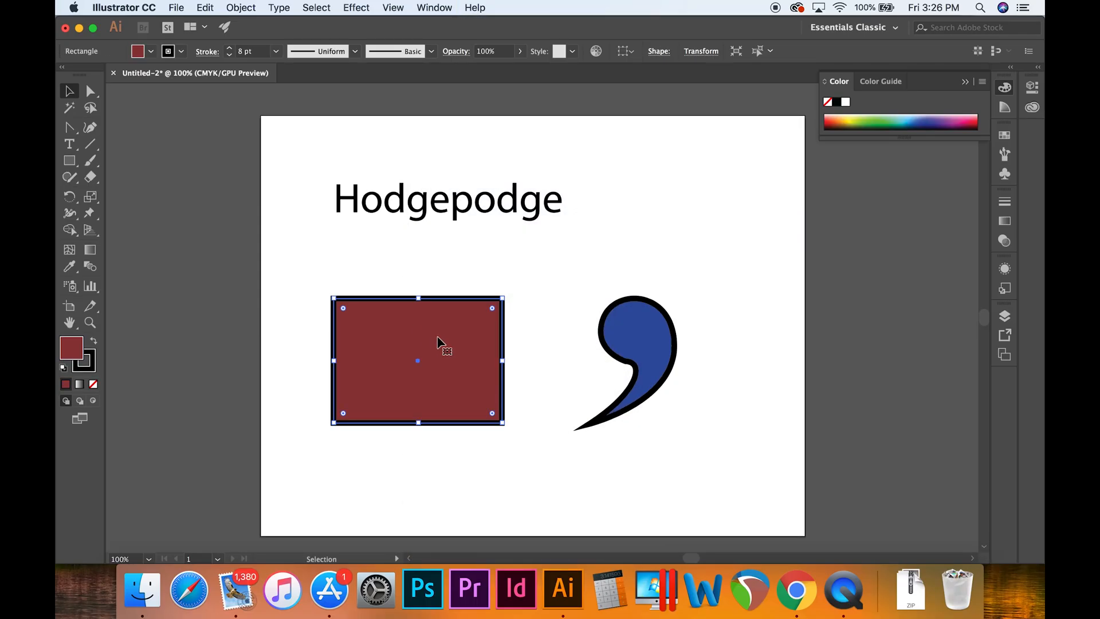
{"action": "left_click", "coordinate": [102, 127]}
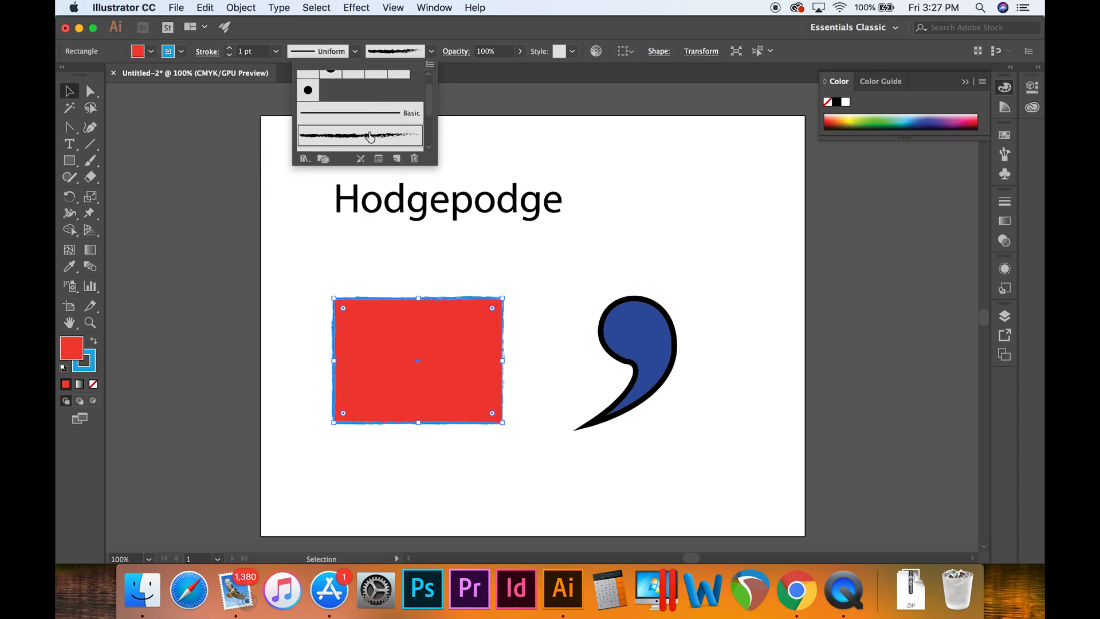
{"action": "left_click", "coordinate": [520, 51]}
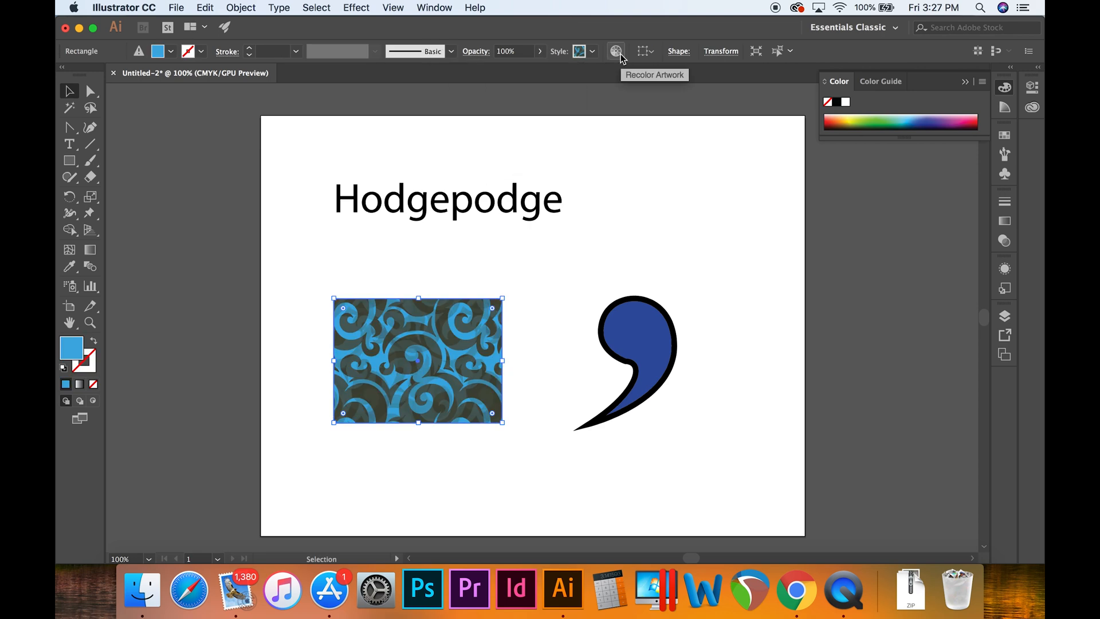
{"action": "mouse_move", "coordinate": [646, 55]}
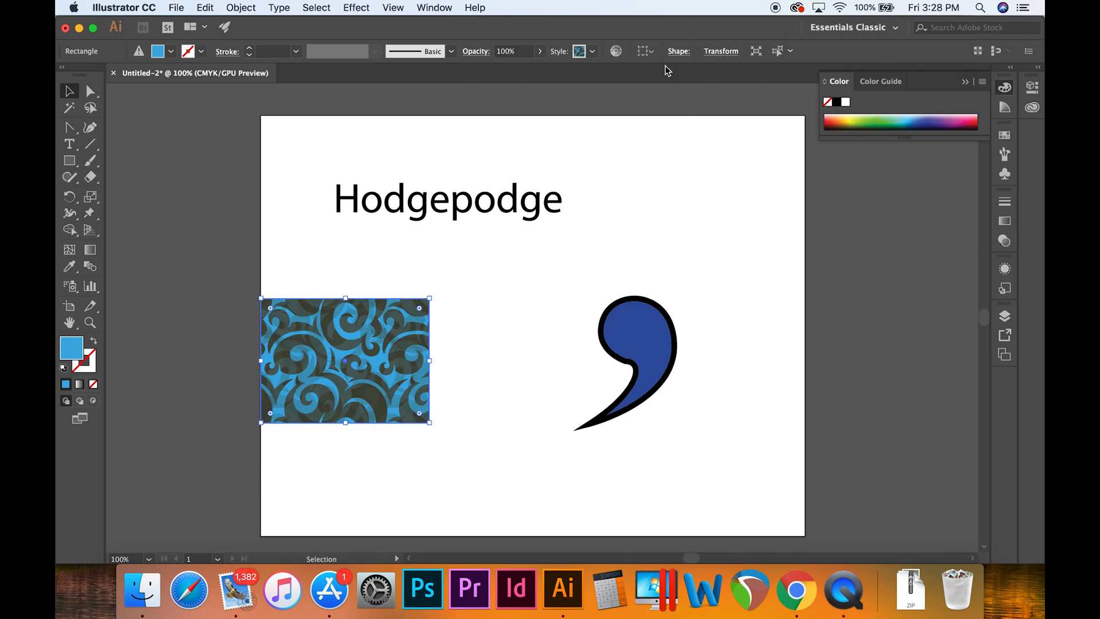
Isolate the rectangle and select similar objects from the Control panel.
{"action": "left_click", "coordinate": [721, 50]}
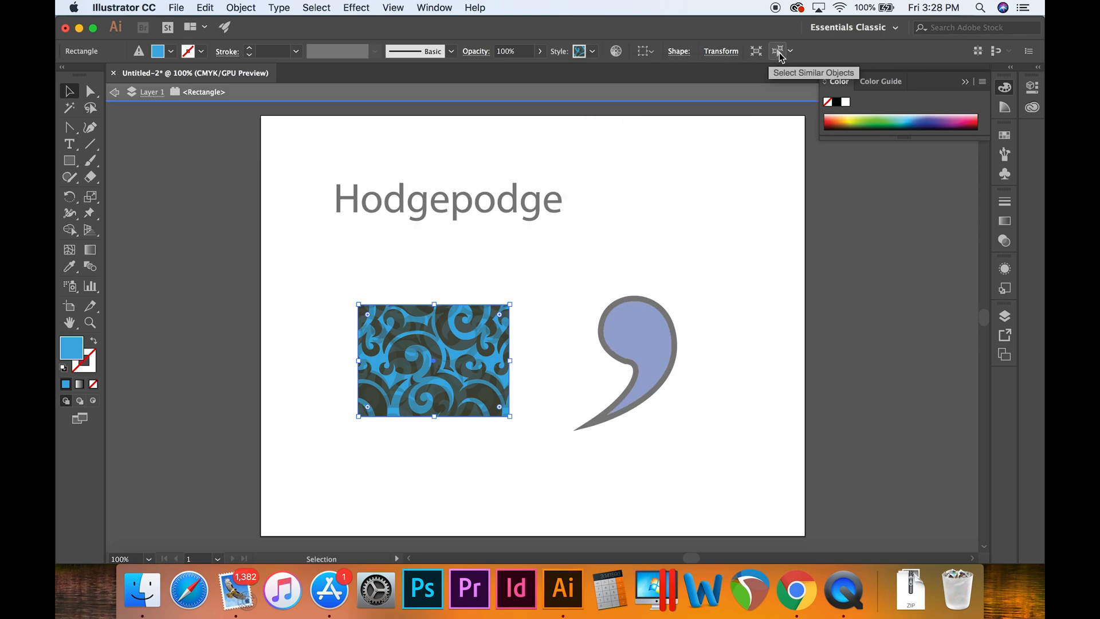
{"action": "left_click", "coordinate": [791, 51]}
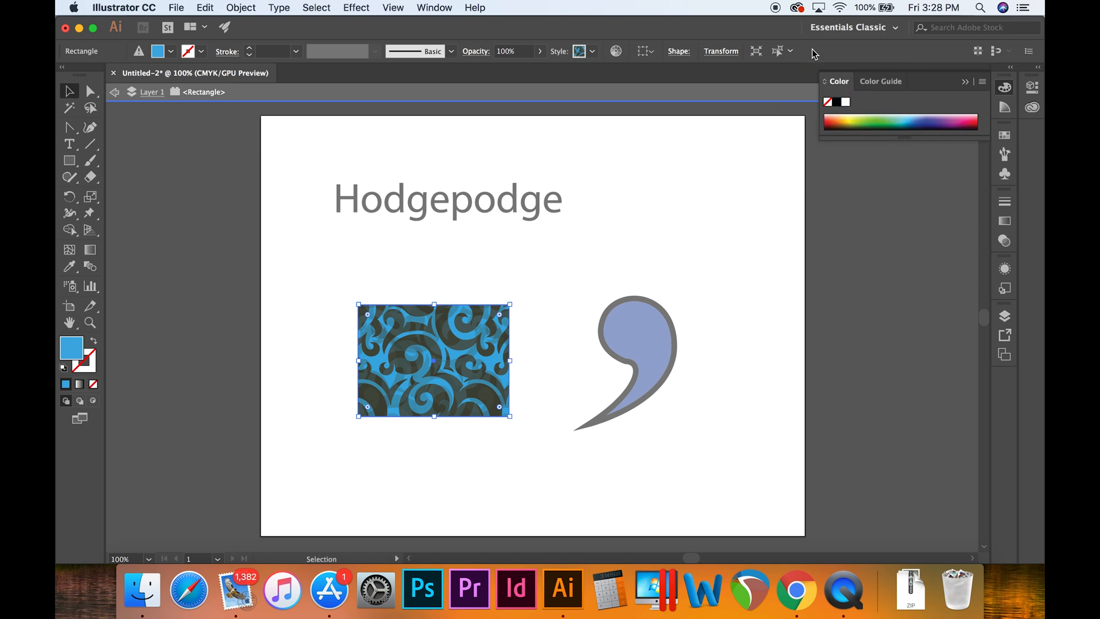
{"action": "mouse_move", "coordinate": [733, 205]}
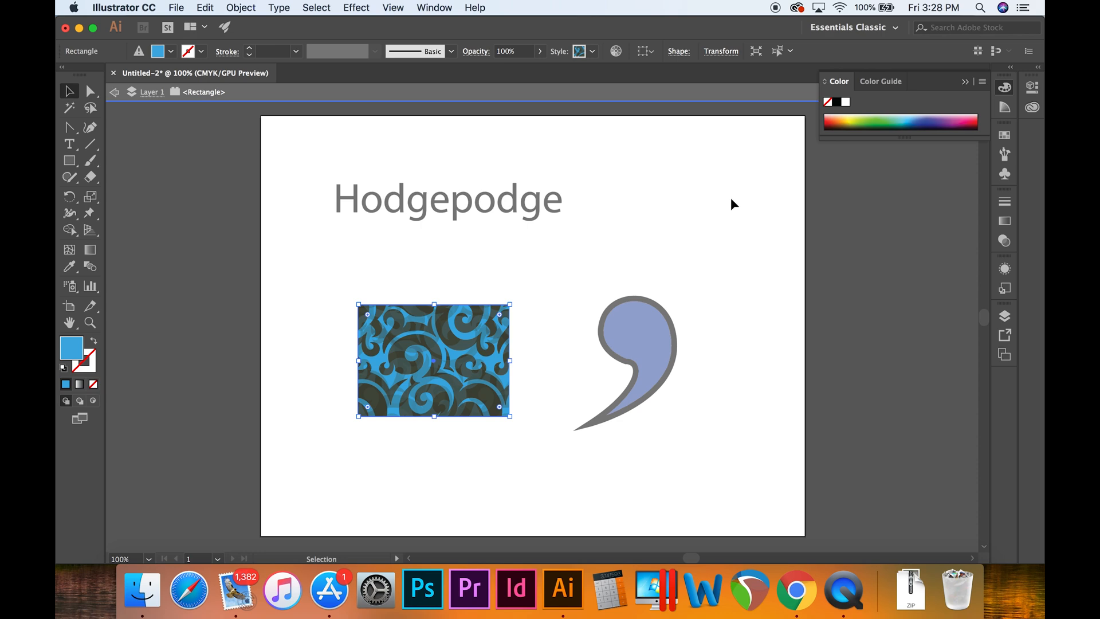
Leave isolation, view the General Preferences and close them, leaving a plain outlined rectangle.
{"action": "left_click", "coordinate": [700, 176]}
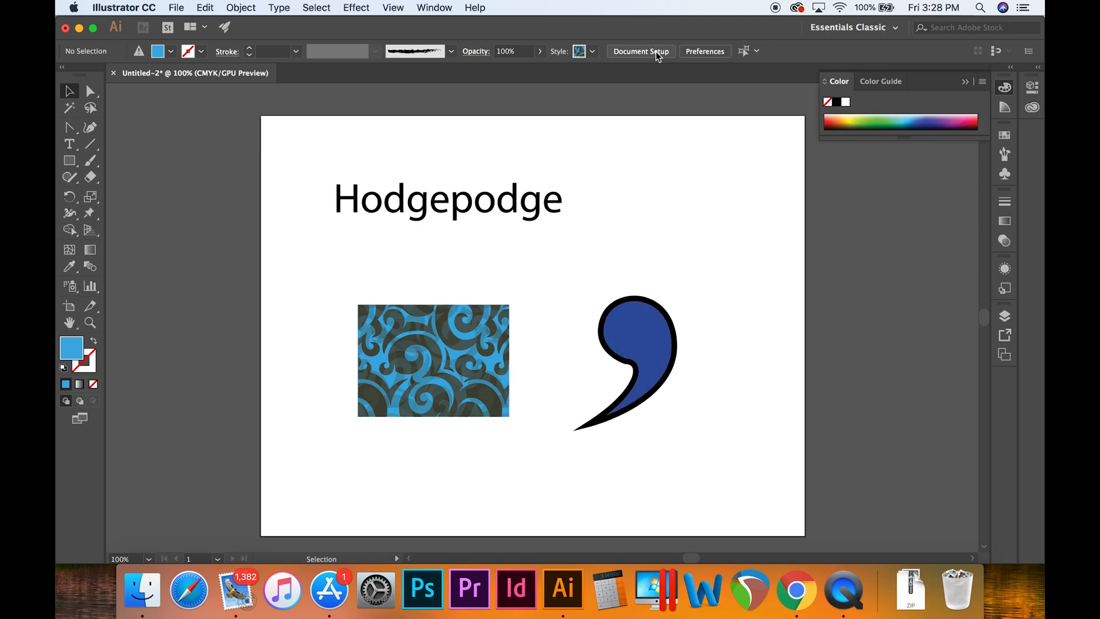
{"action": "left_click", "coordinate": [639, 50]}
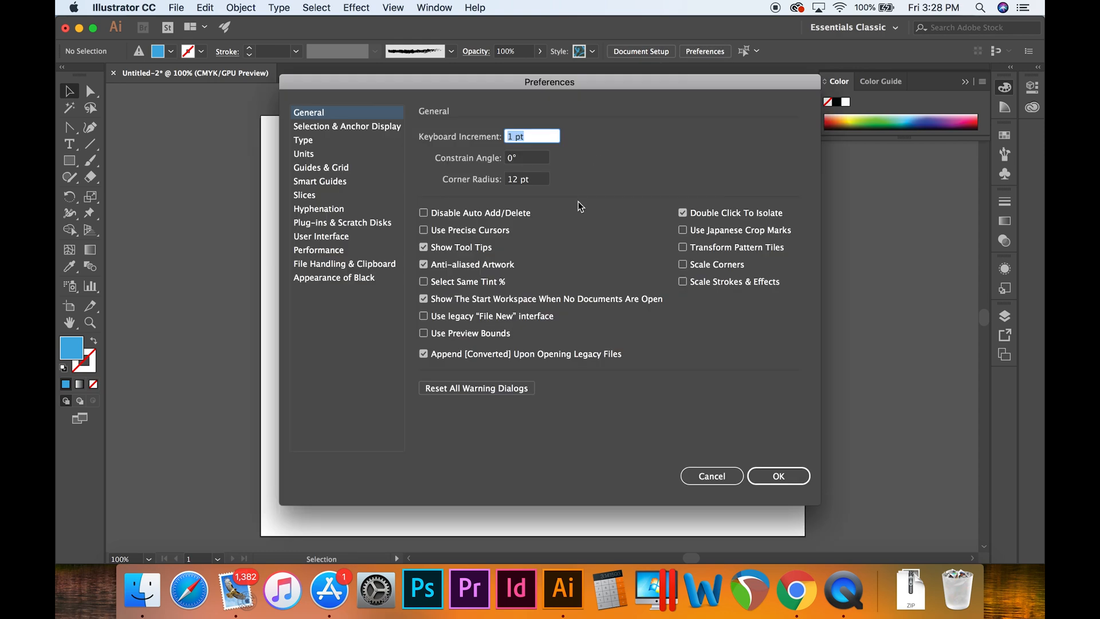
{"action": "left_click", "coordinate": [778, 475]}
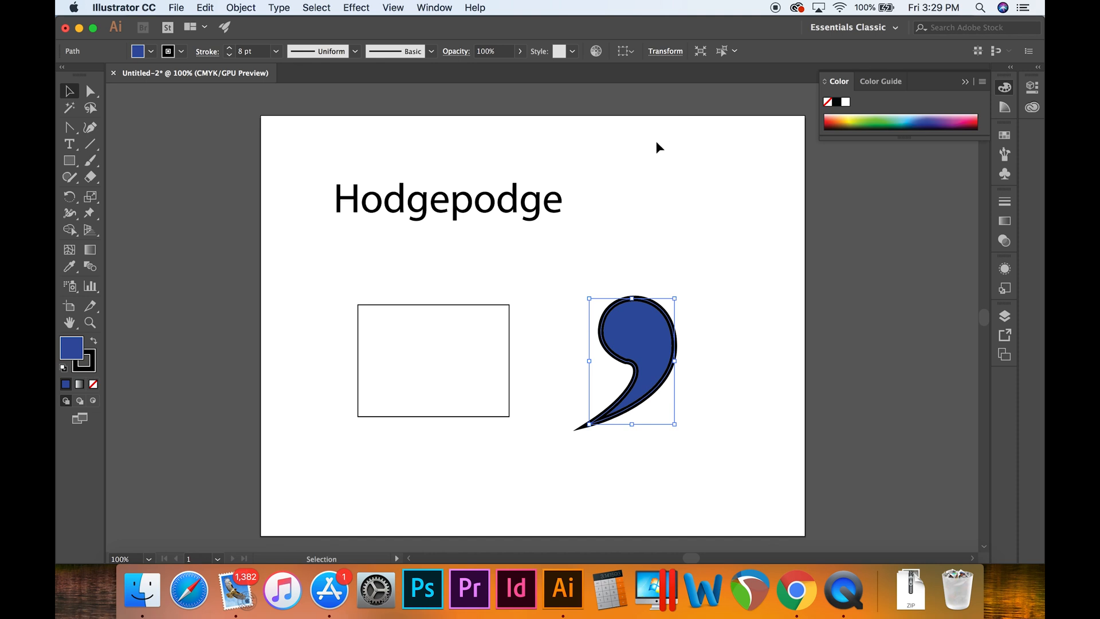
Set the Hodgepodge text to System Font at 72 pt.
{"action": "left_click", "coordinate": [448, 199]}
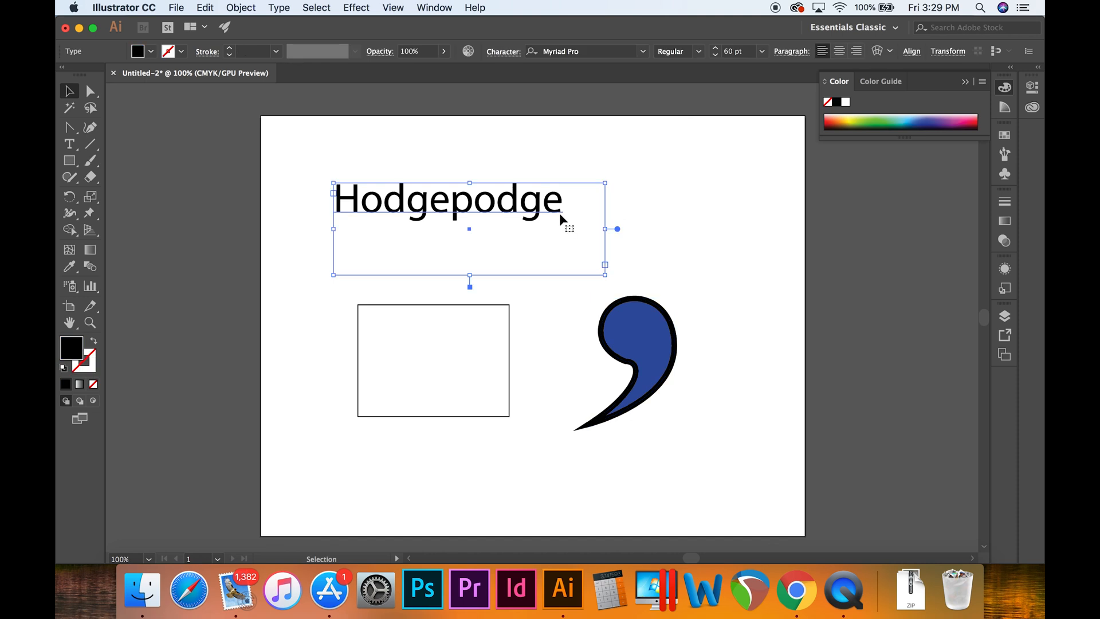
{"action": "mouse_move", "coordinate": [411, 155]}
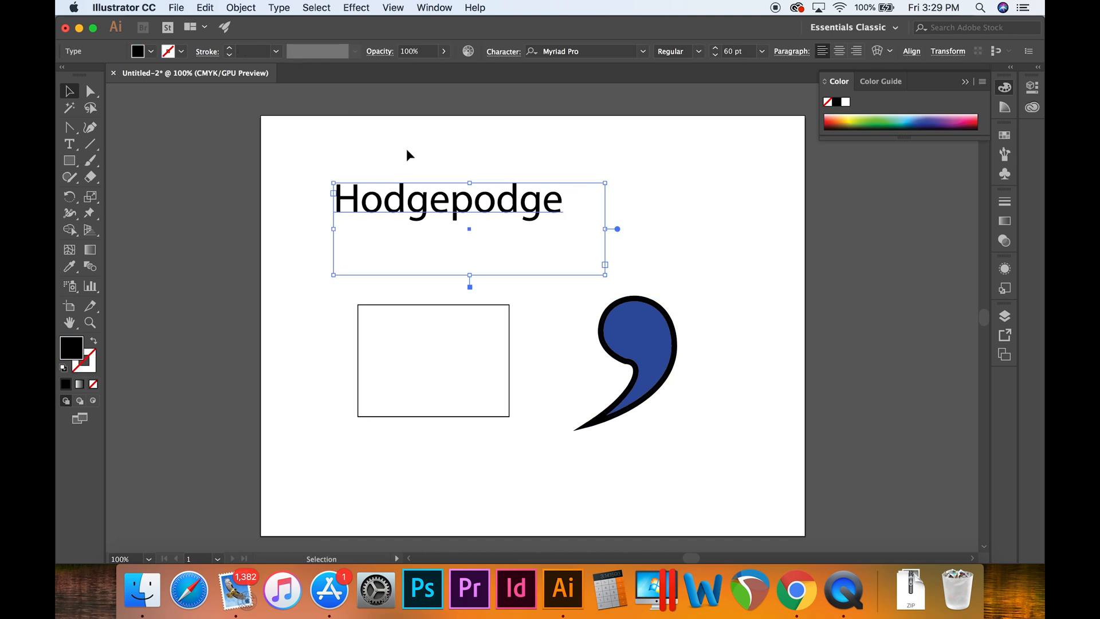
{"action": "mouse_move", "coordinate": [645, 59]}
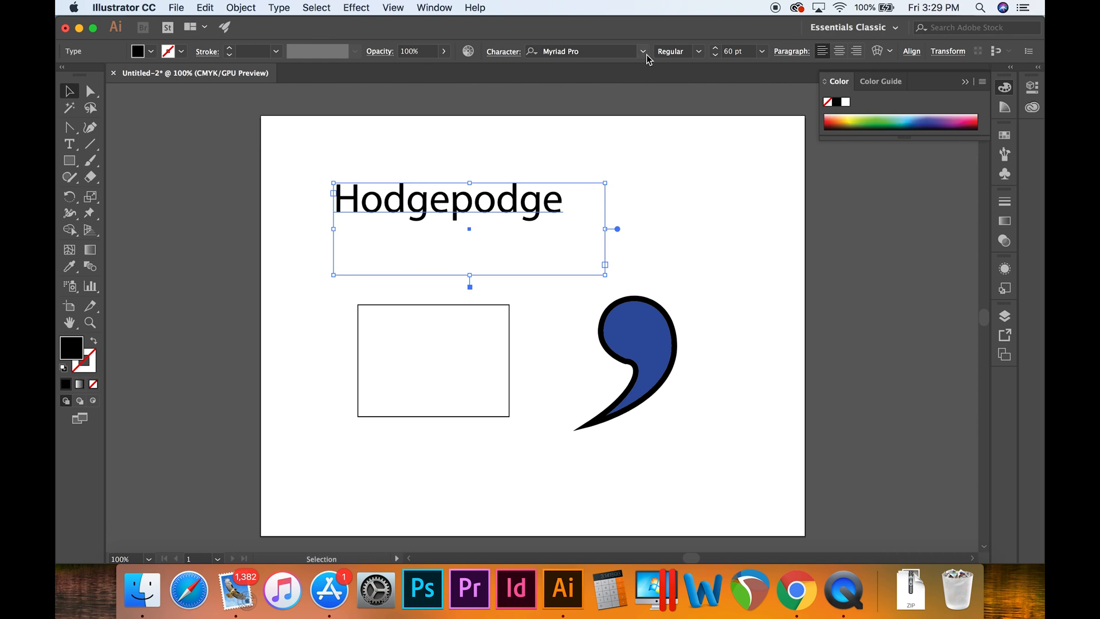
{"action": "mouse_move", "coordinate": [643, 57]}
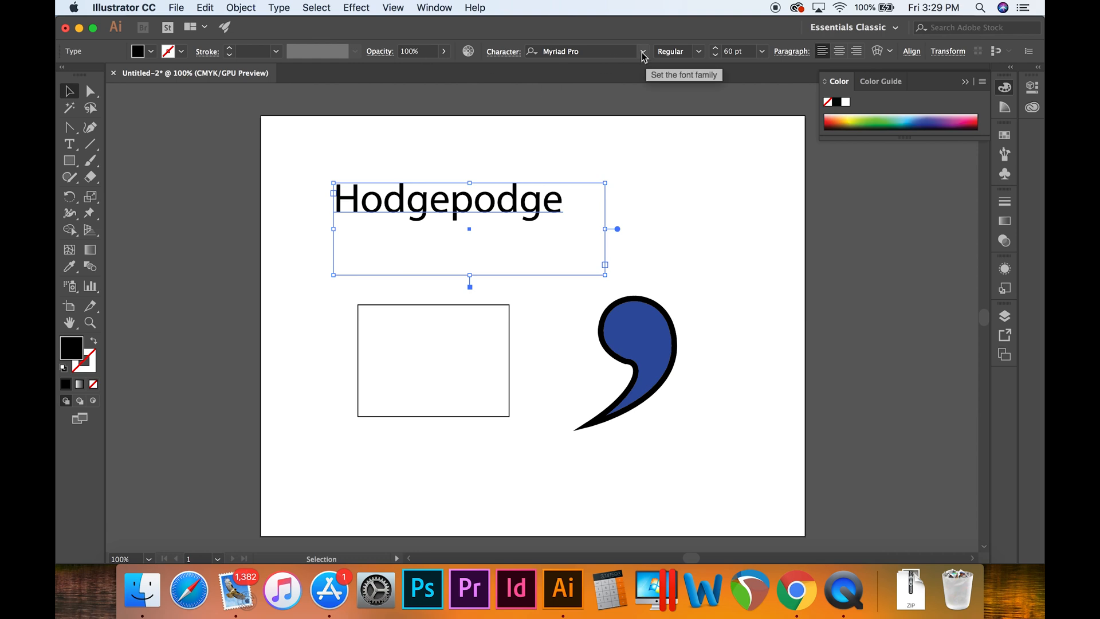
{"action": "mouse_move", "coordinate": [639, 68]}
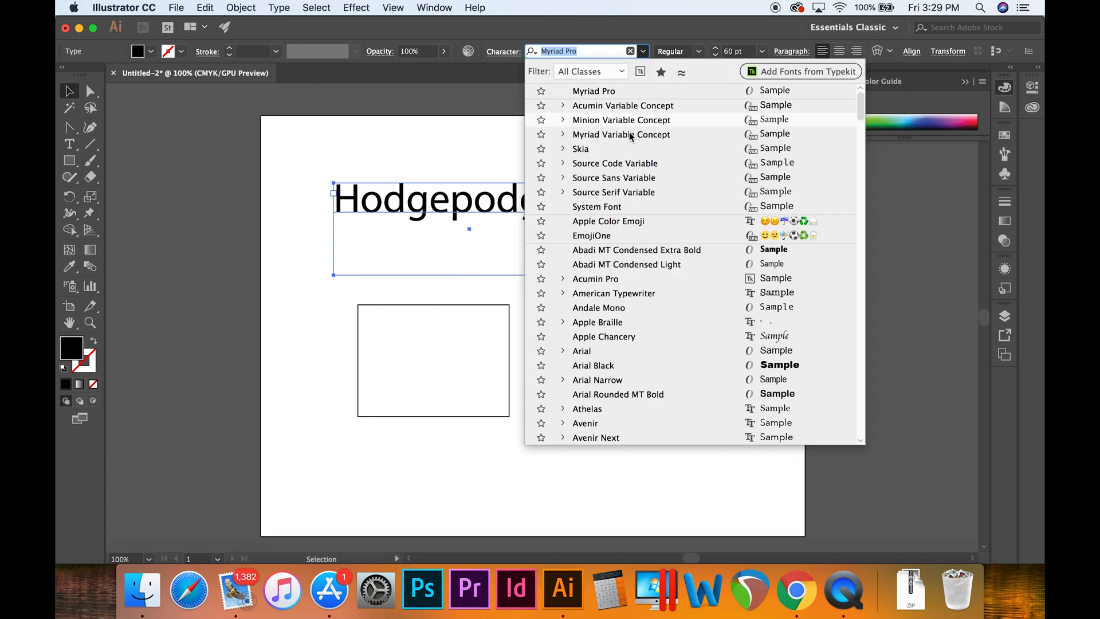
{"action": "left_click", "coordinate": [596, 206]}
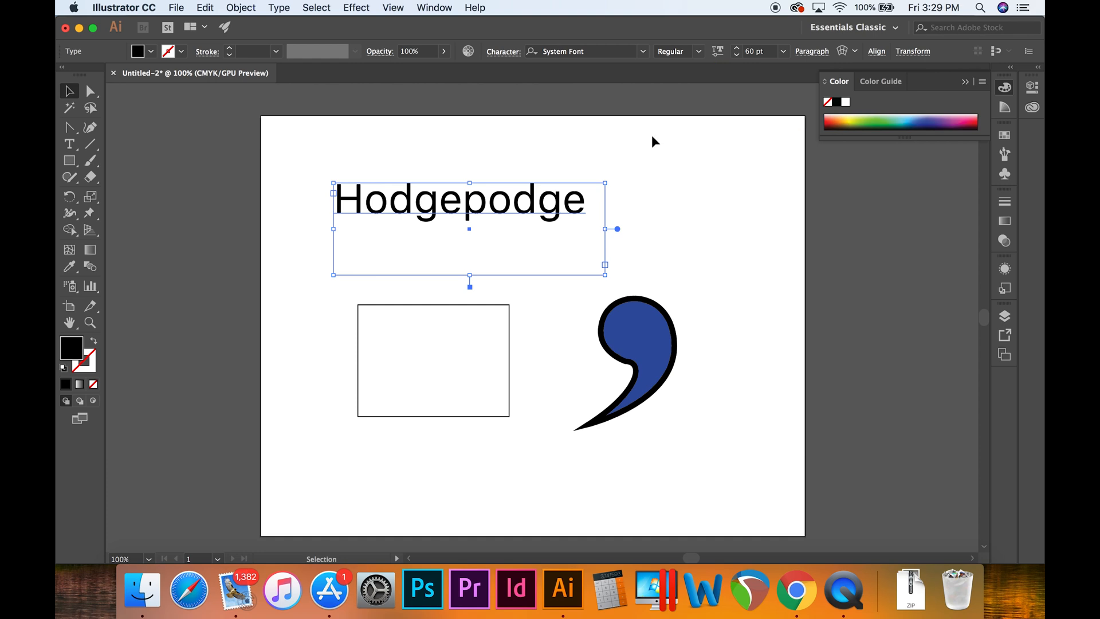
{"action": "left_click", "coordinate": [767, 51]}
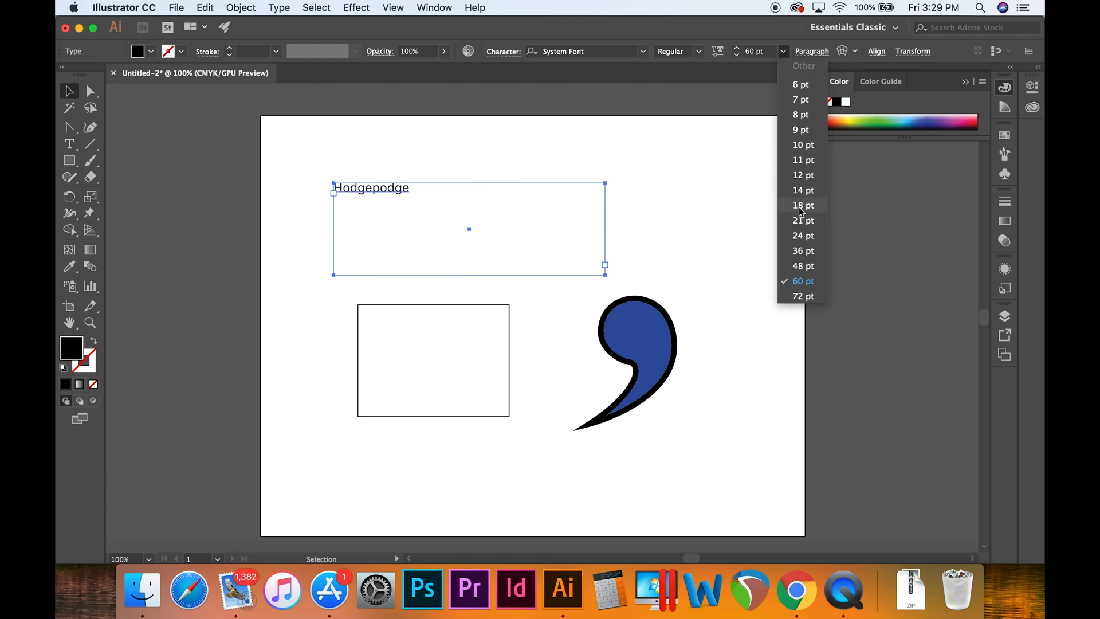
{"action": "left_click", "coordinate": [803, 296]}
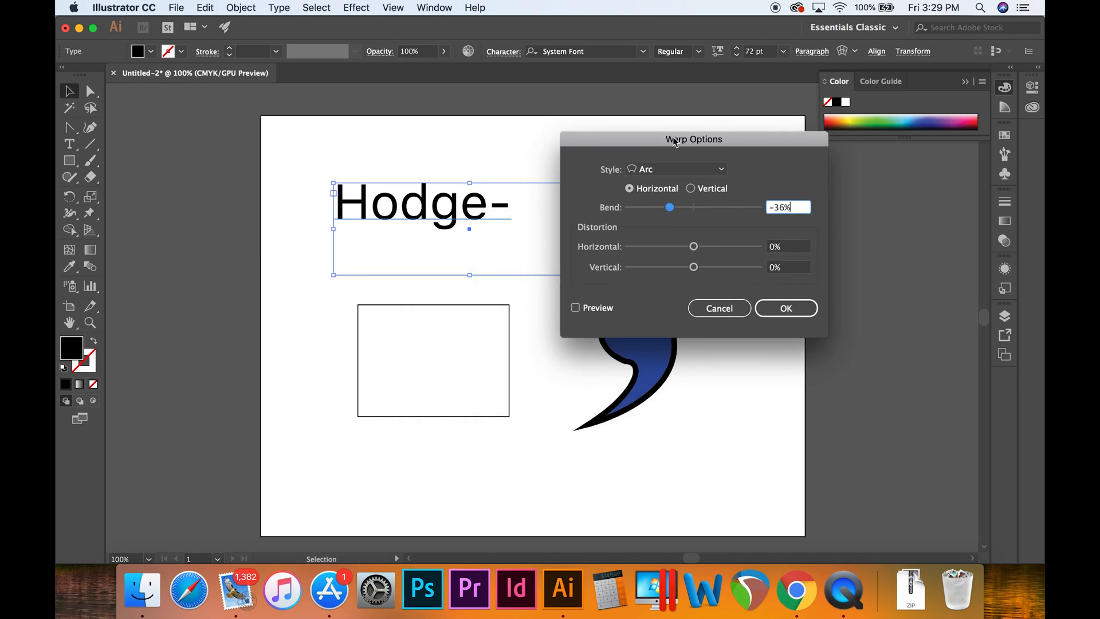
Arc-warp 'Hodge-' with -36% bend and select the separate 'podge' text.
{"action": "left_click", "coordinate": [785, 309]}
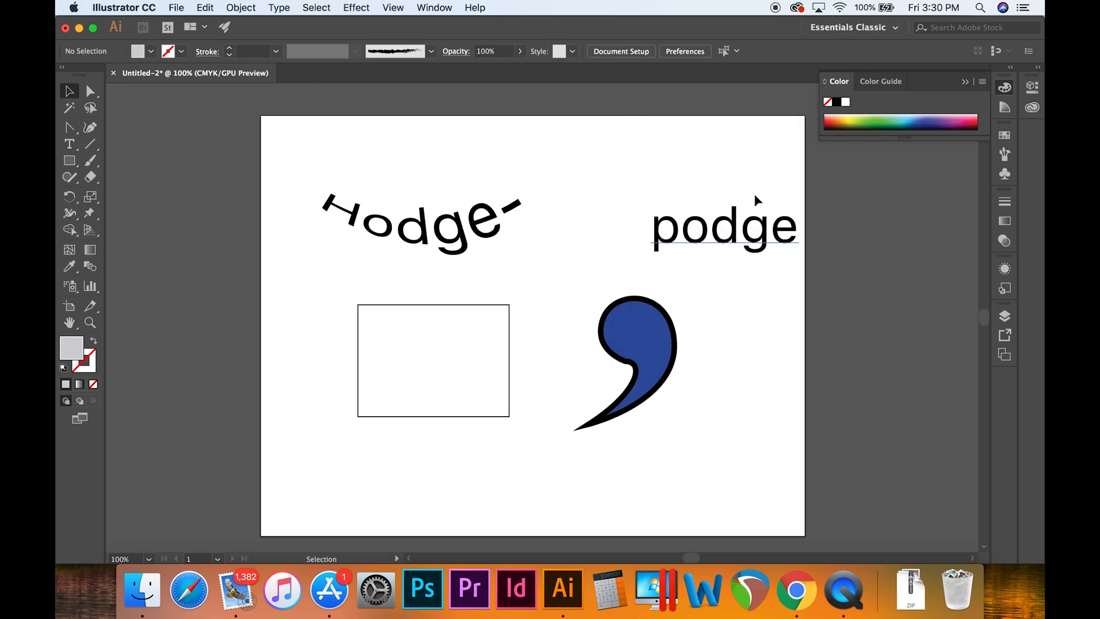
{"action": "left_click", "coordinate": [725, 225]}
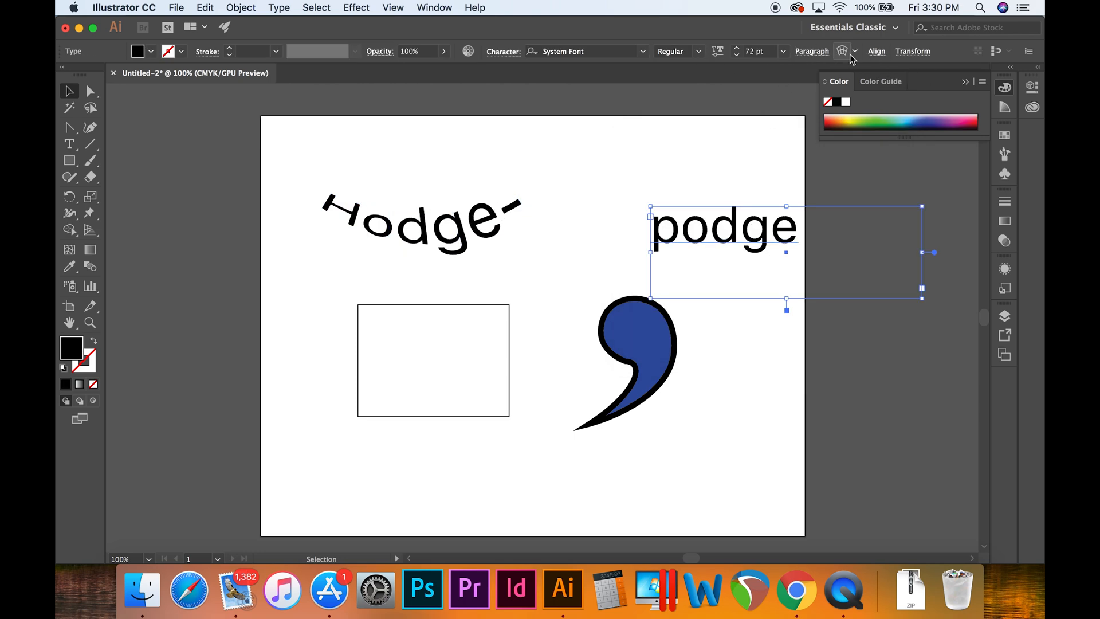
{"action": "mouse_move", "coordinate": [876, 51]}
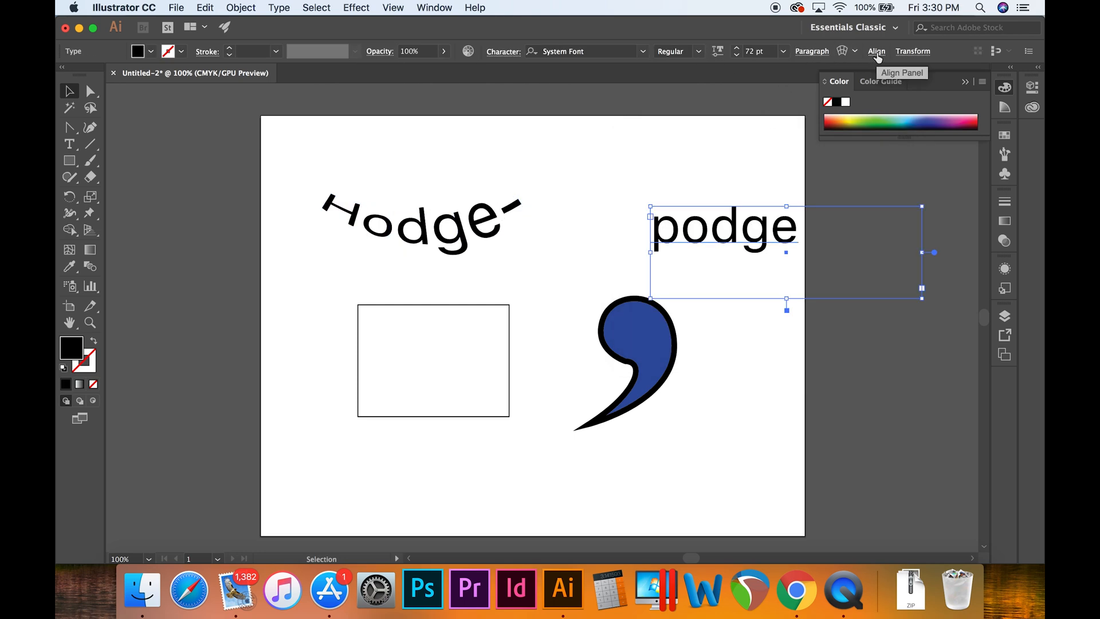
Show the Transform panel with the podge text's position and size.
{"action": "left_click", "coordinate": [914, 51]}
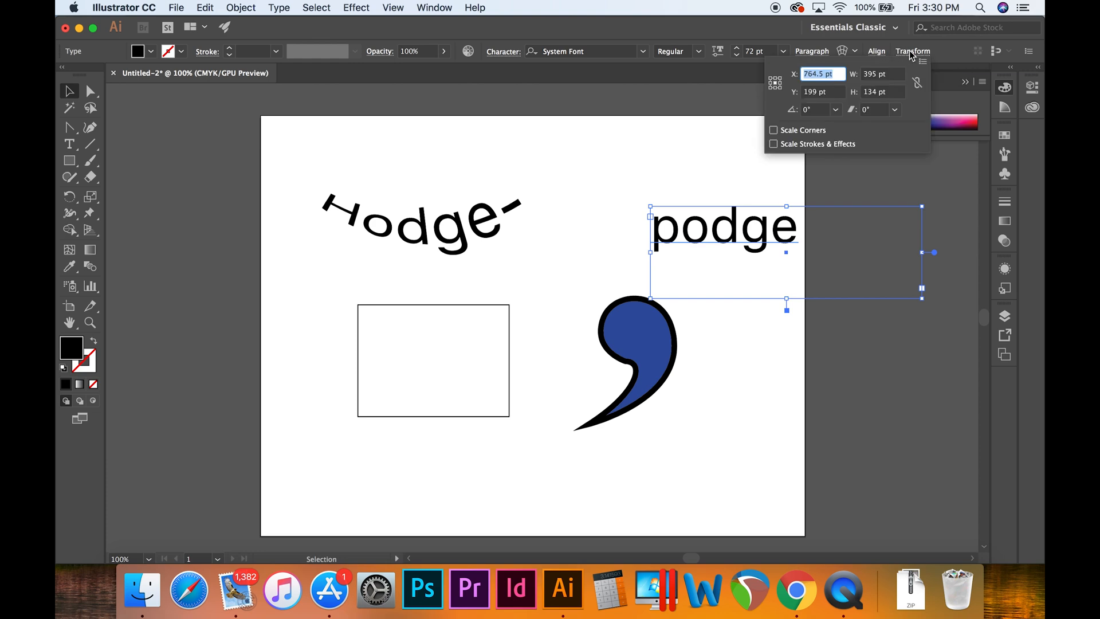
{"action": "mouse_move", "coordinate": [918, 199]}
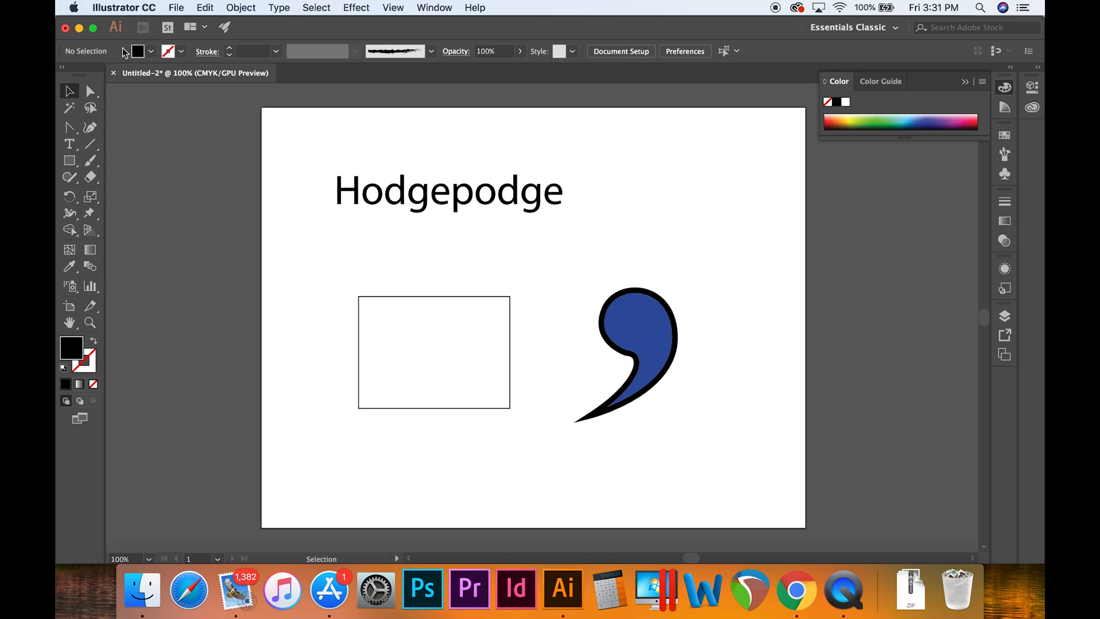
{"action": "mouse_move", "coordinate": [187, 128]}
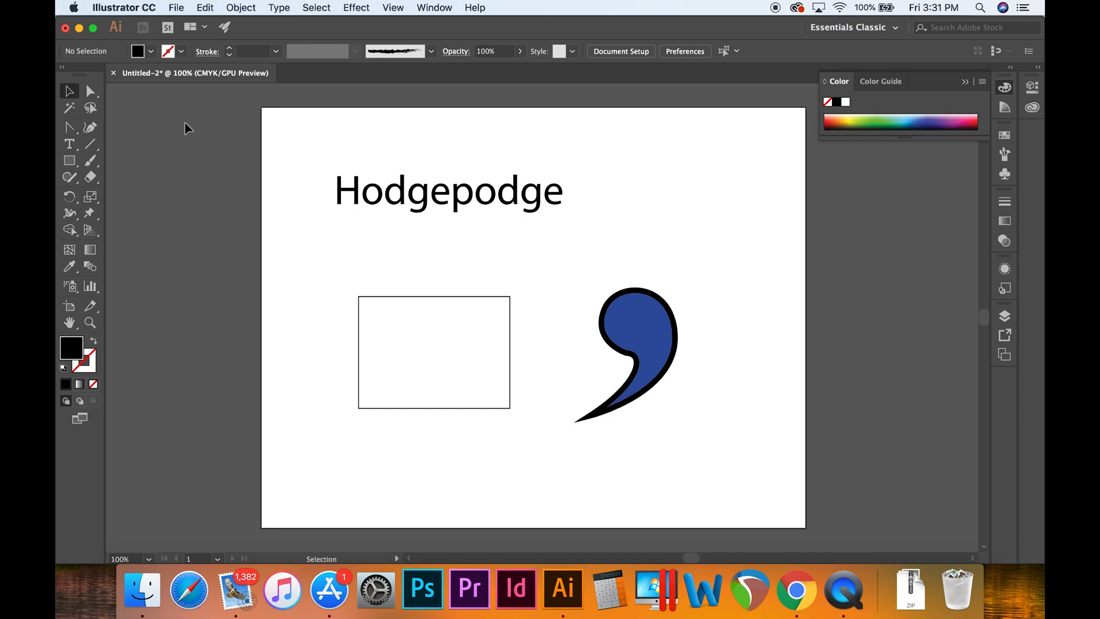
{"action": "mouse_move", "coordinate": [370, 224]}
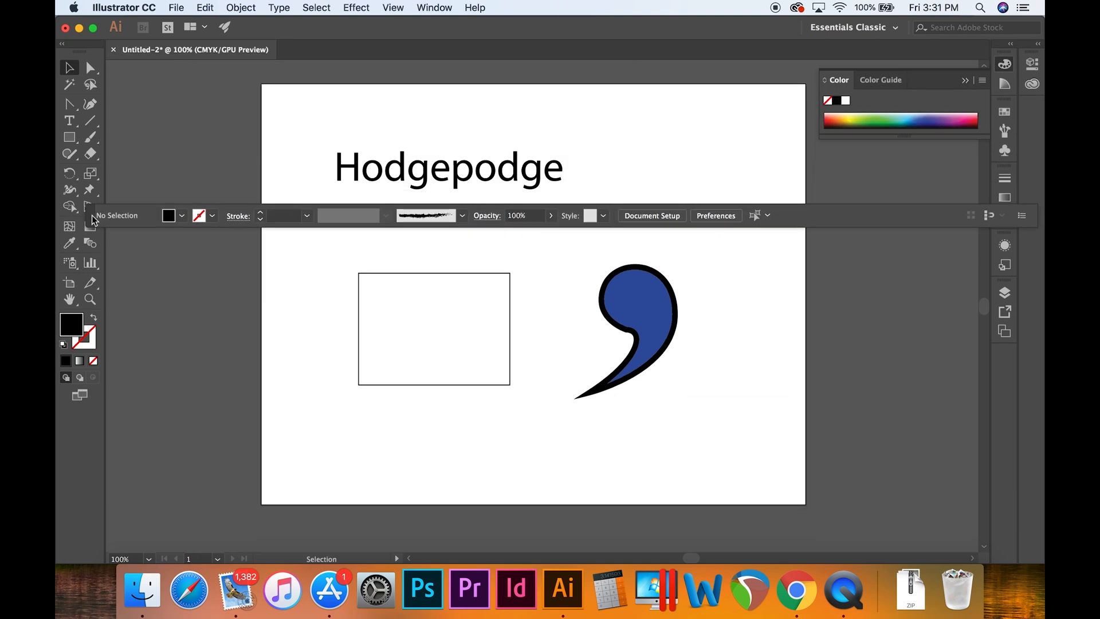
{"action": "mouse_move", "coordinate": [1039, 231]}
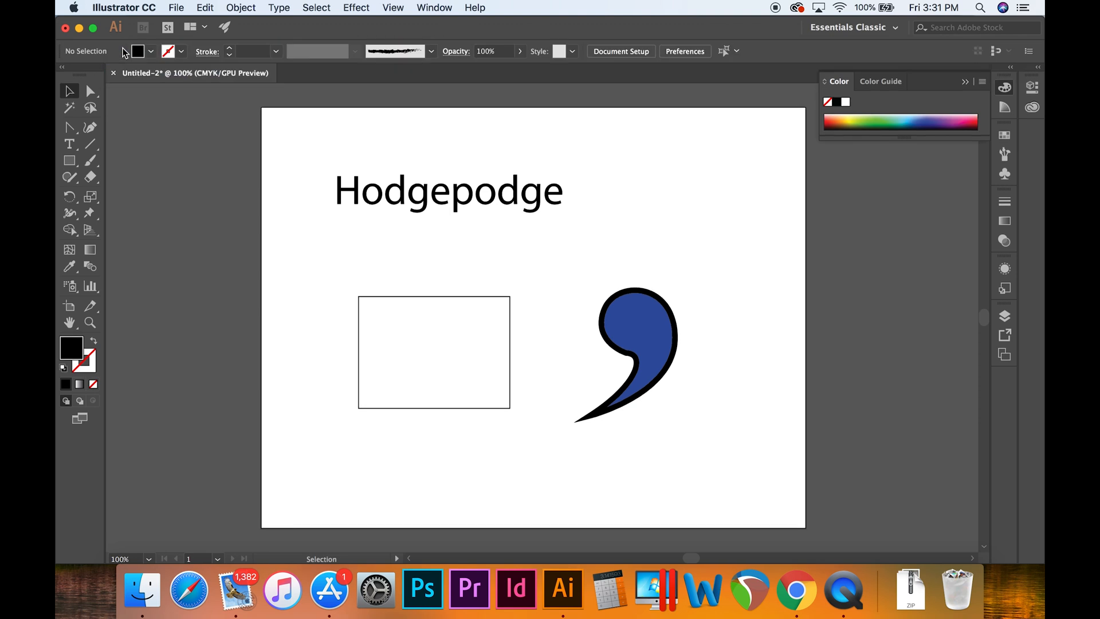
{"action": "mouse_move", "coordinate": [187, 128]}
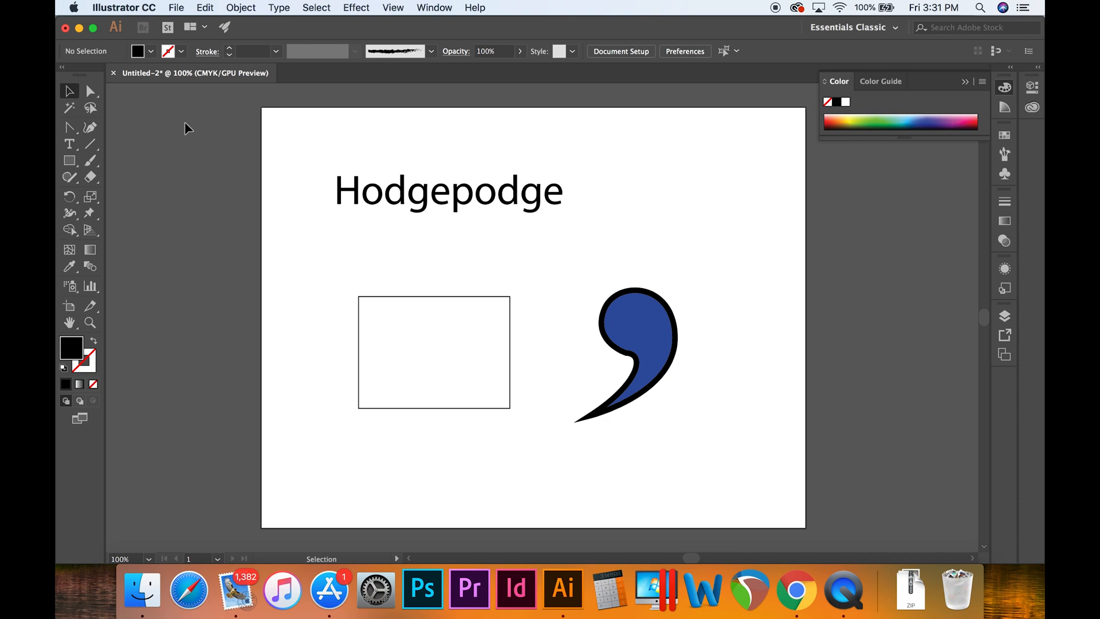
{"action": "mouse_move", "coordinate": [370, 225]}
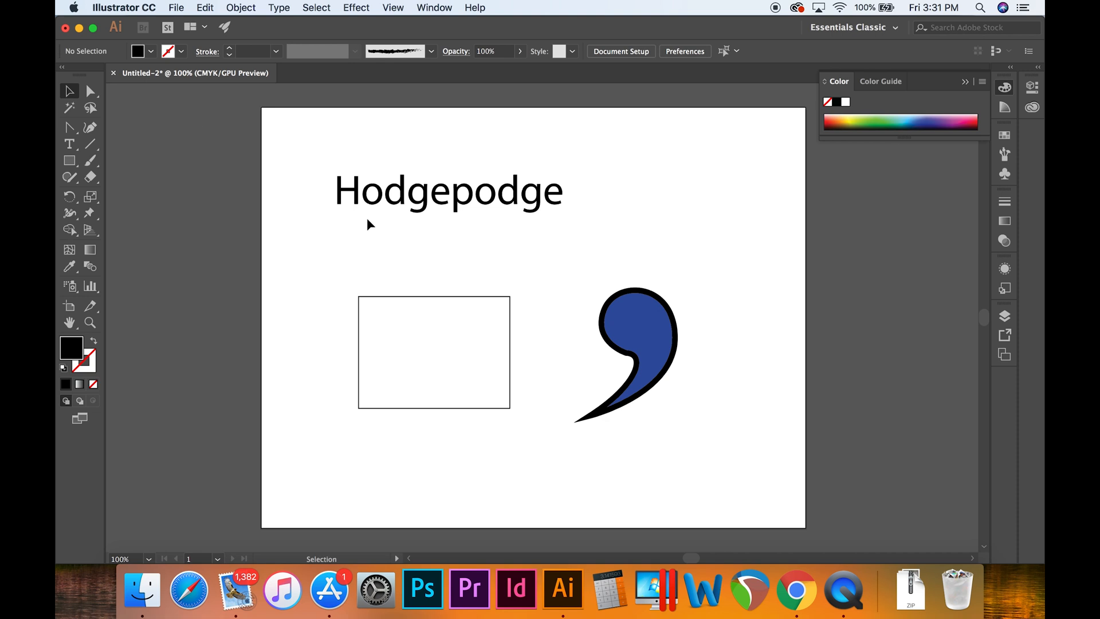